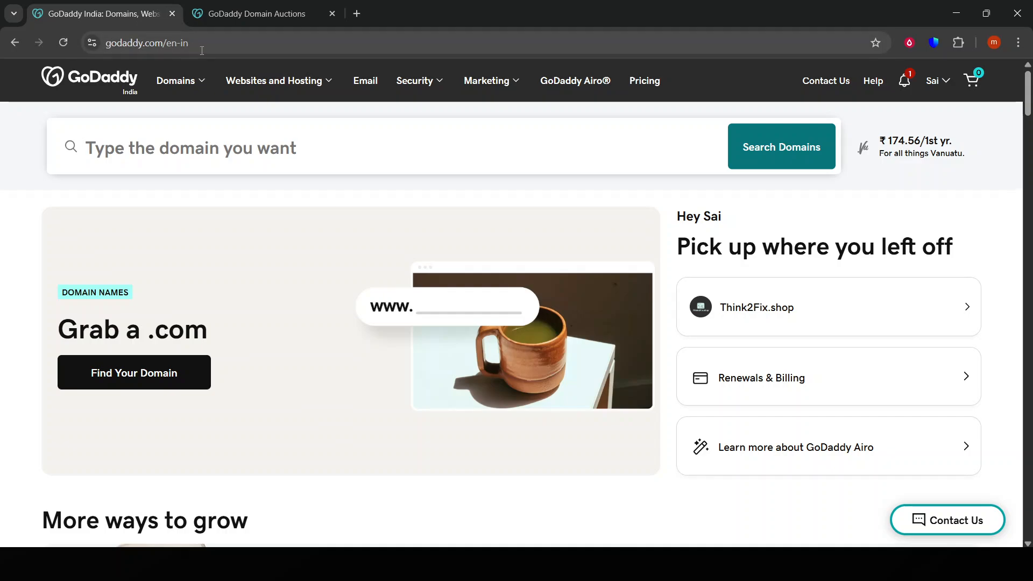
mouse_move(929, 124)
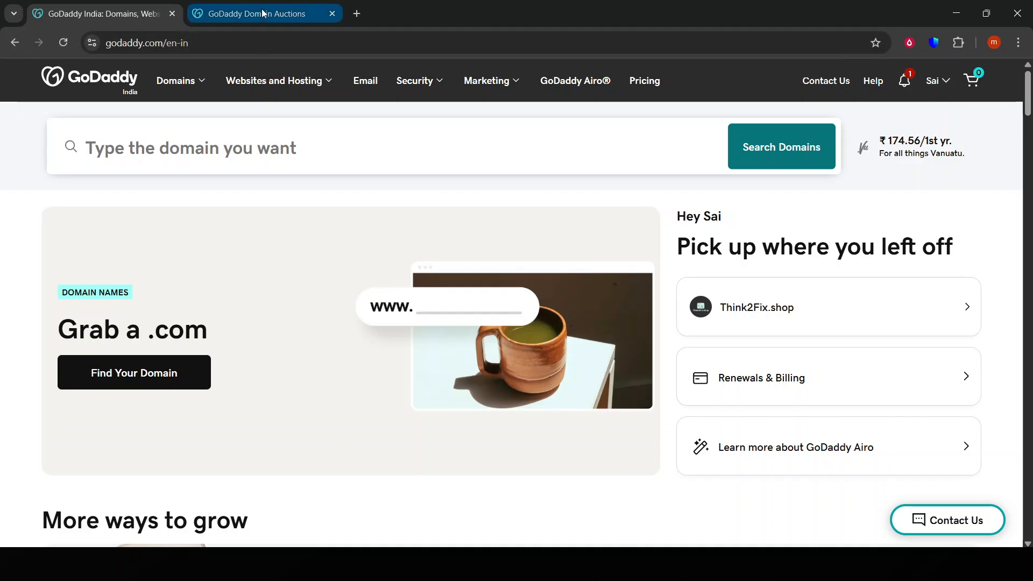
Switch to the Auctions page and scroll through the results table of domains, bids, prices, traffic and age
click(263, 13)
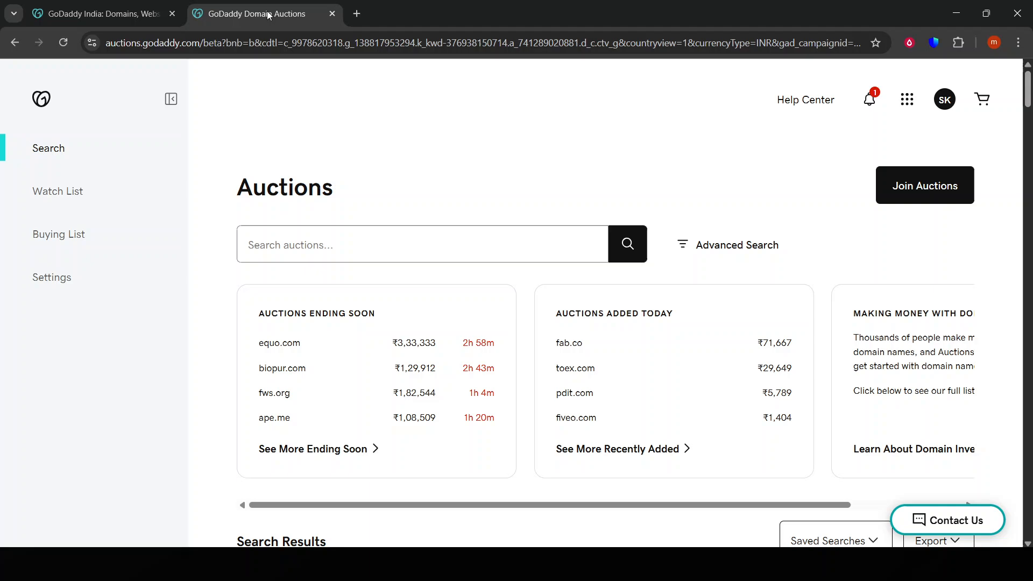
scroll(down, 3)
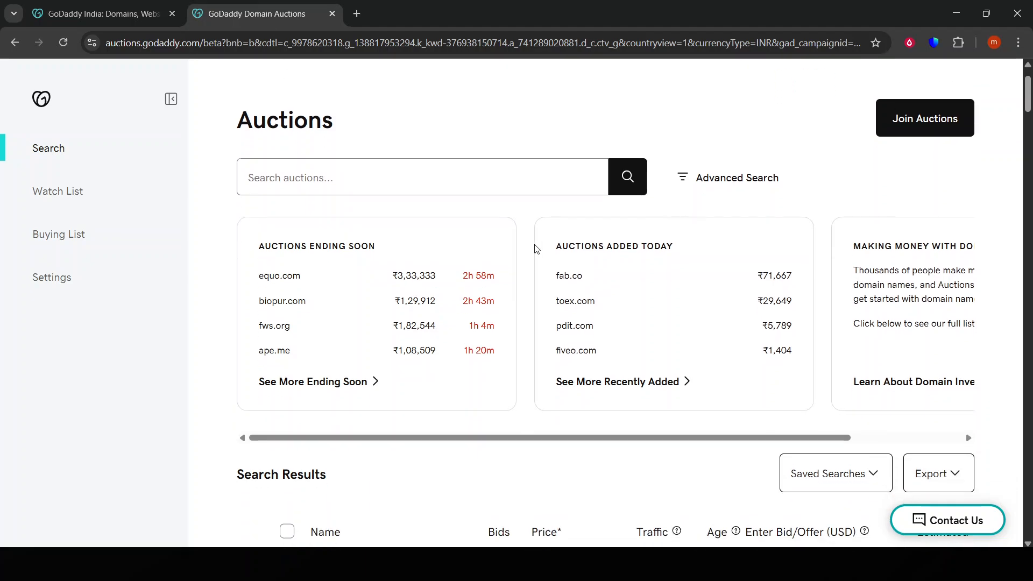
scroll(down, 3)
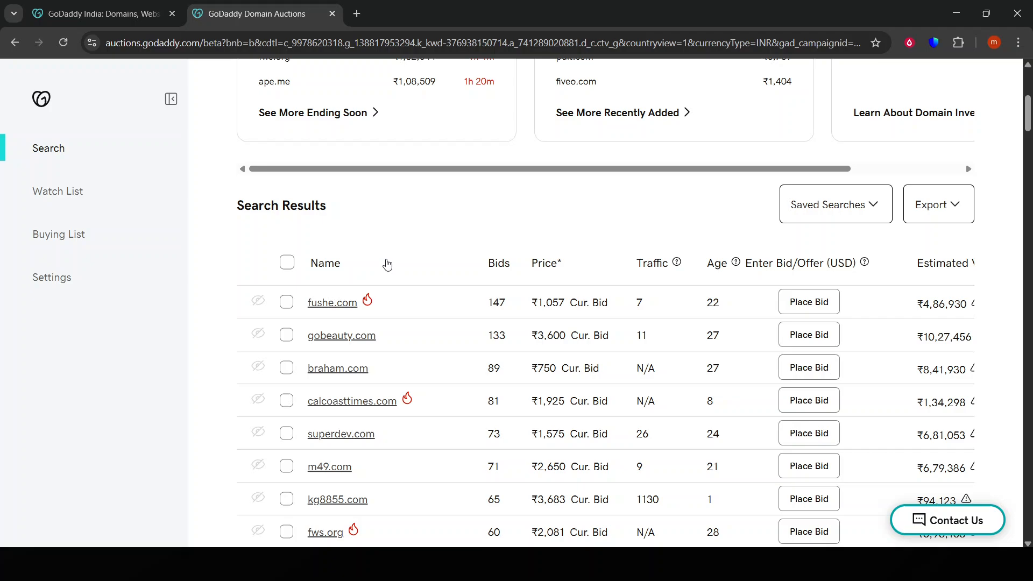
scroll(down, 3)
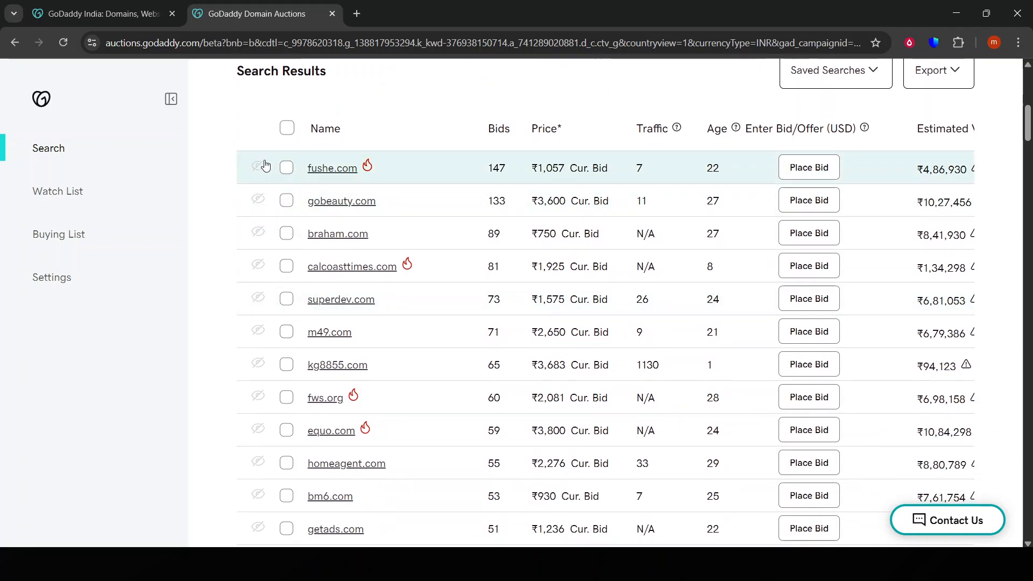
scroll(down, 3)
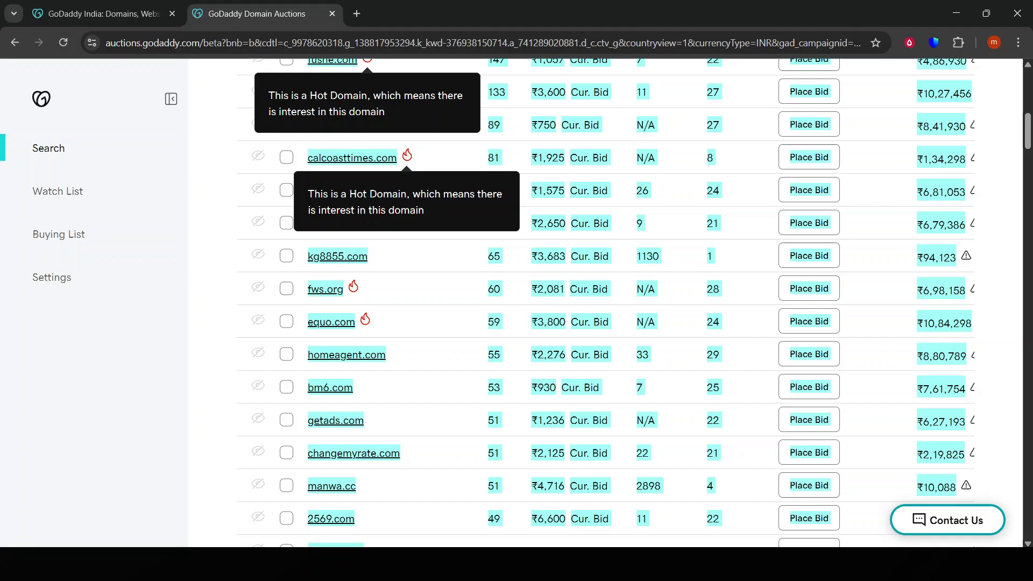
scroll(up, 3)
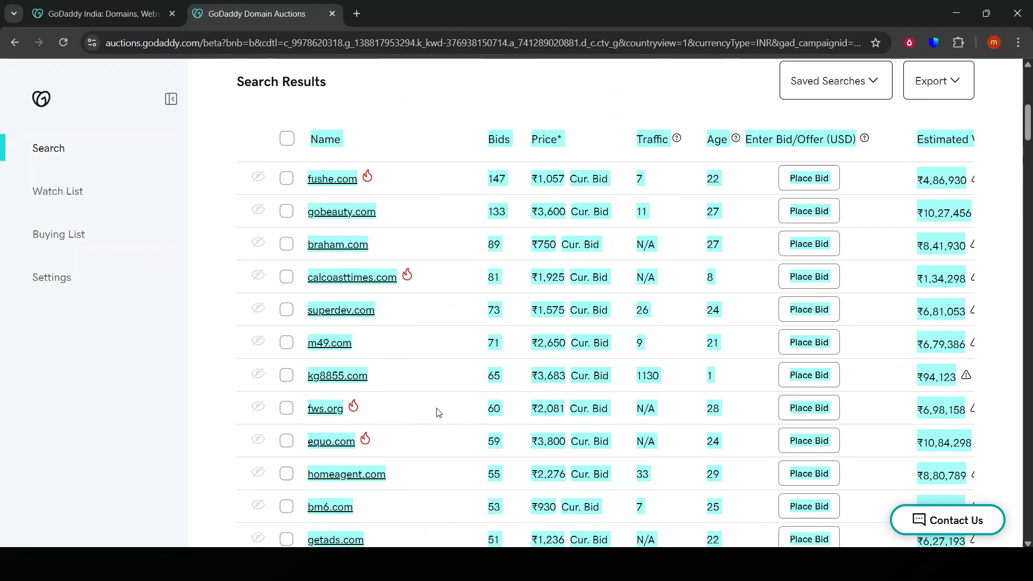
scroll(up, 3)
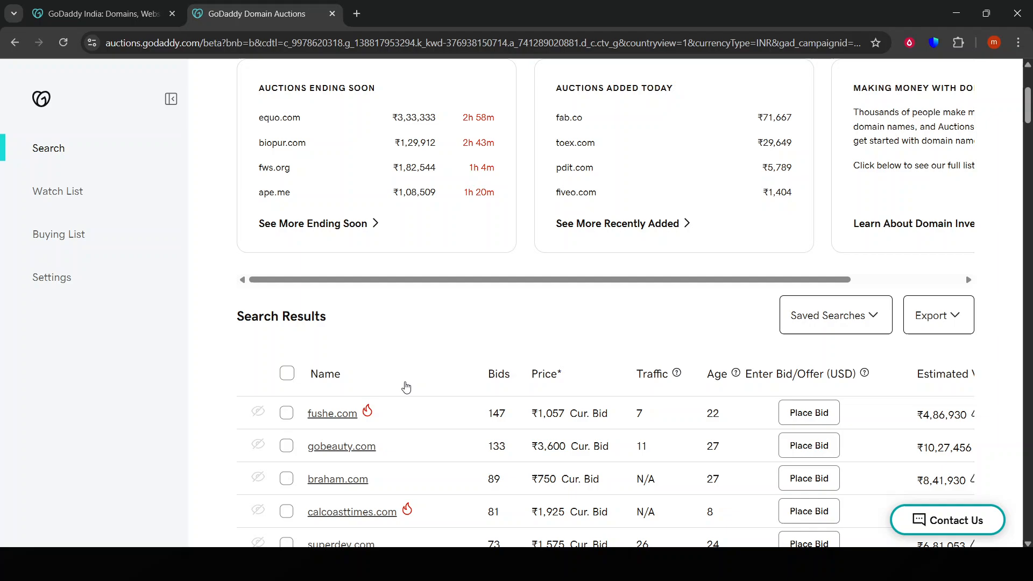
scroll(up, 3)
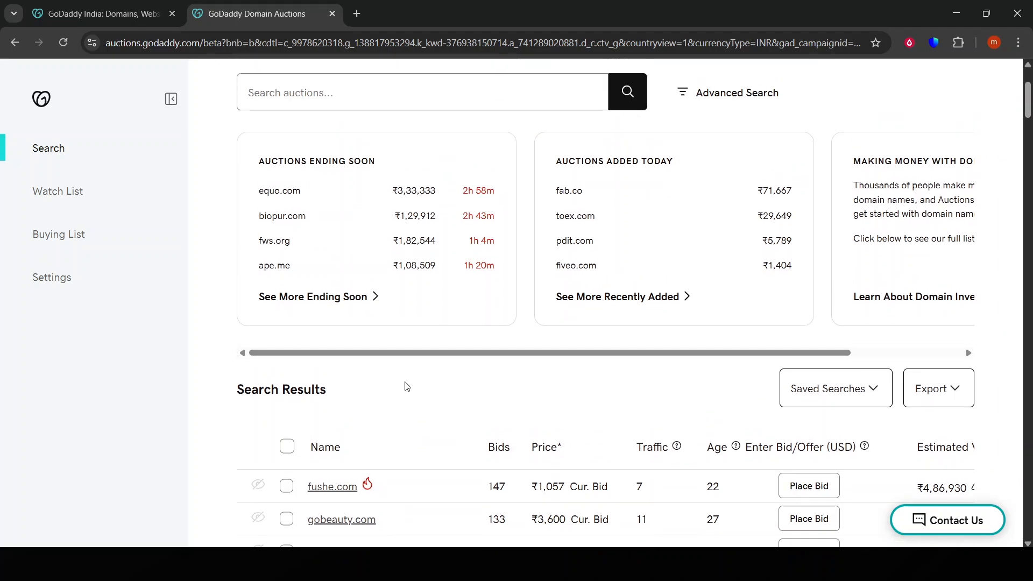
scroll(up, 3)
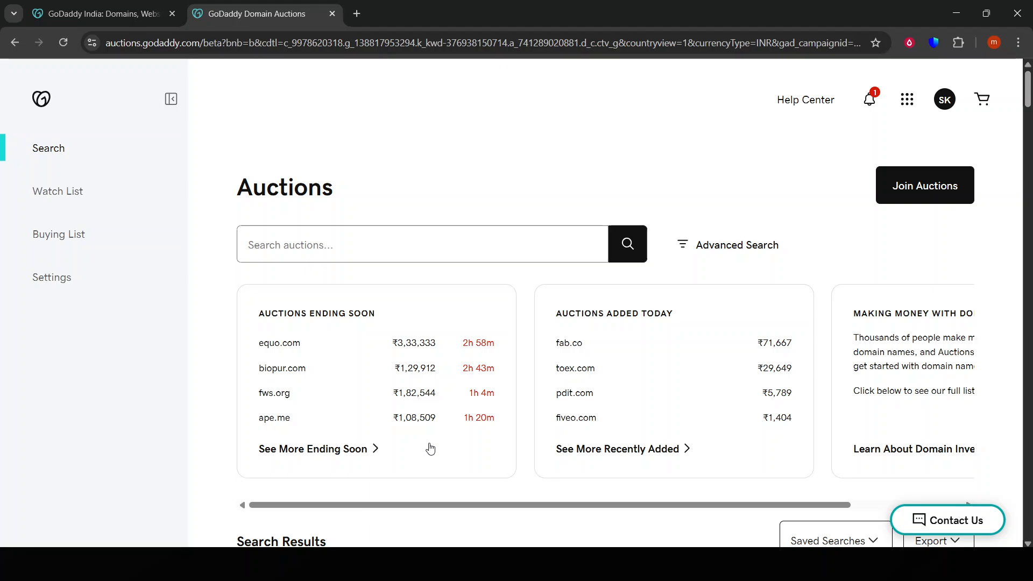
mouse_move(612, 406)
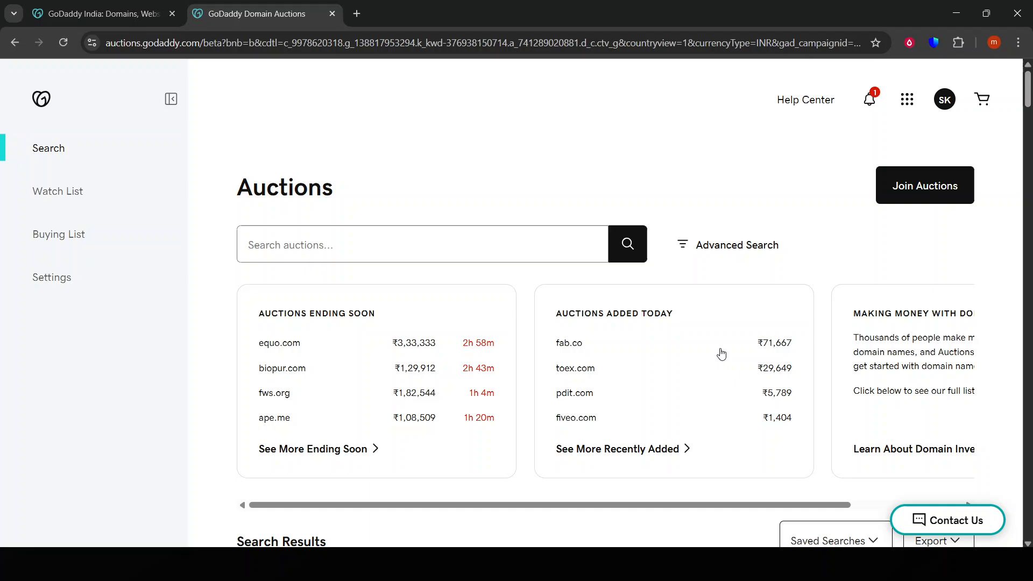
scroll(down, 3)
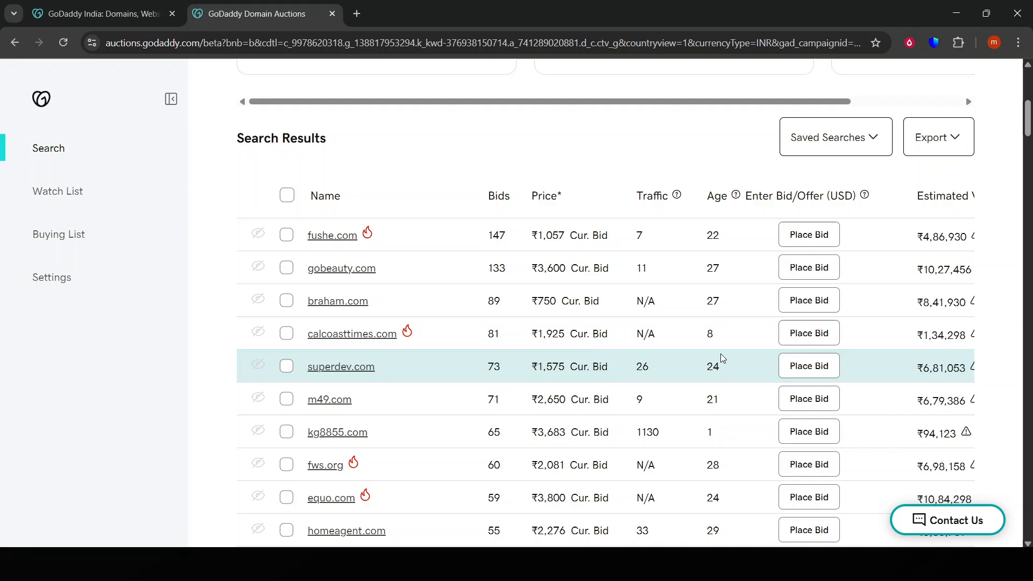
scroll(down, 3)
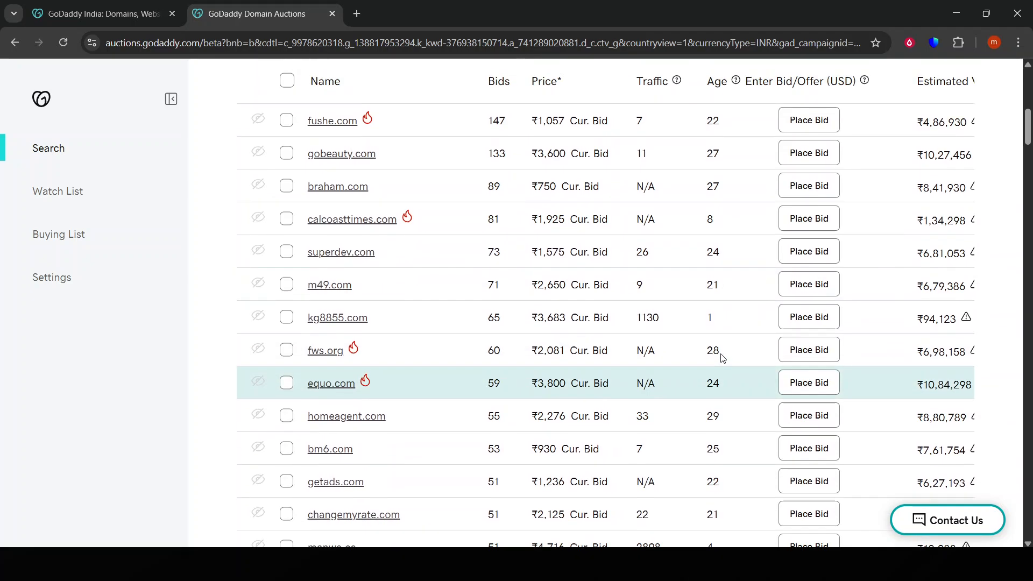
scroll(up, 3)
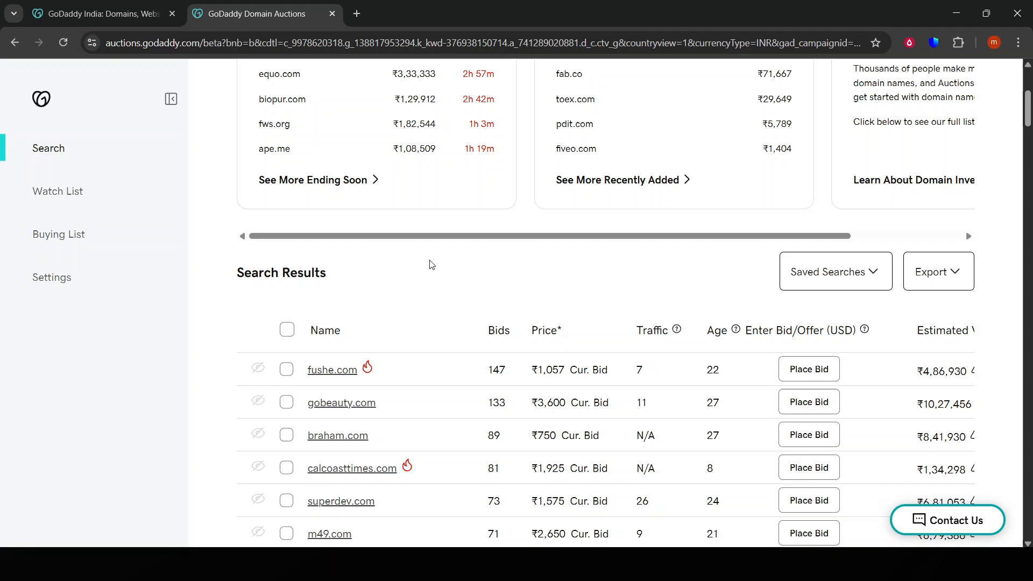
scroll(up, 3)
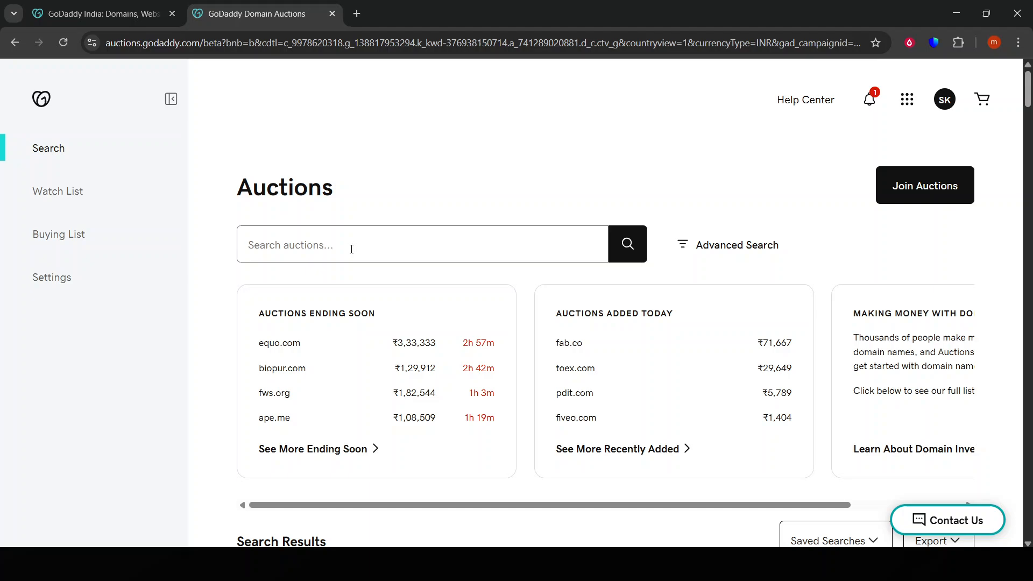
mouse_move(297, 256)
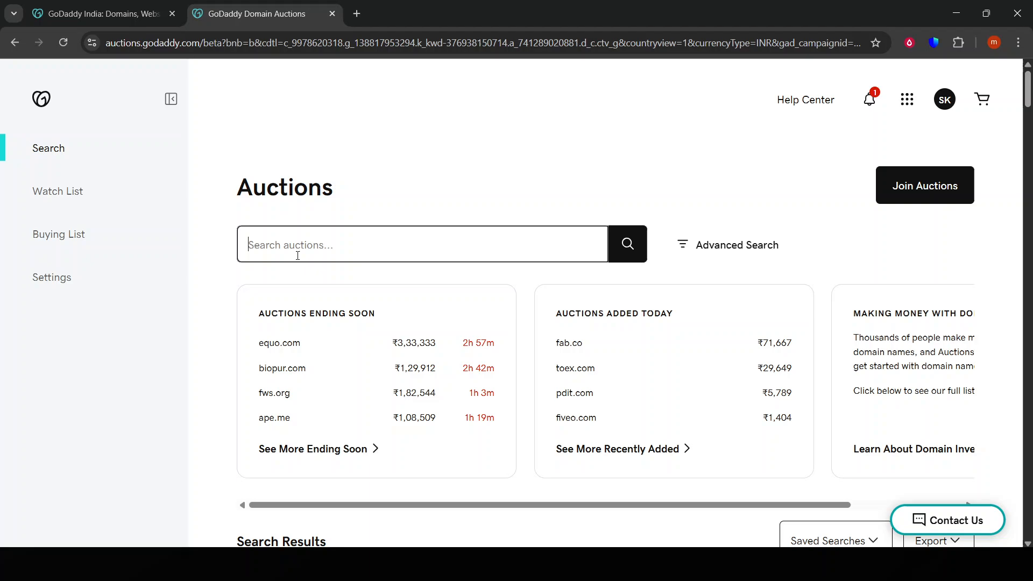
Search the auctions for 'think2fix', returning domains such as learn2fixyourself.com and twinsfix.com
text(think)
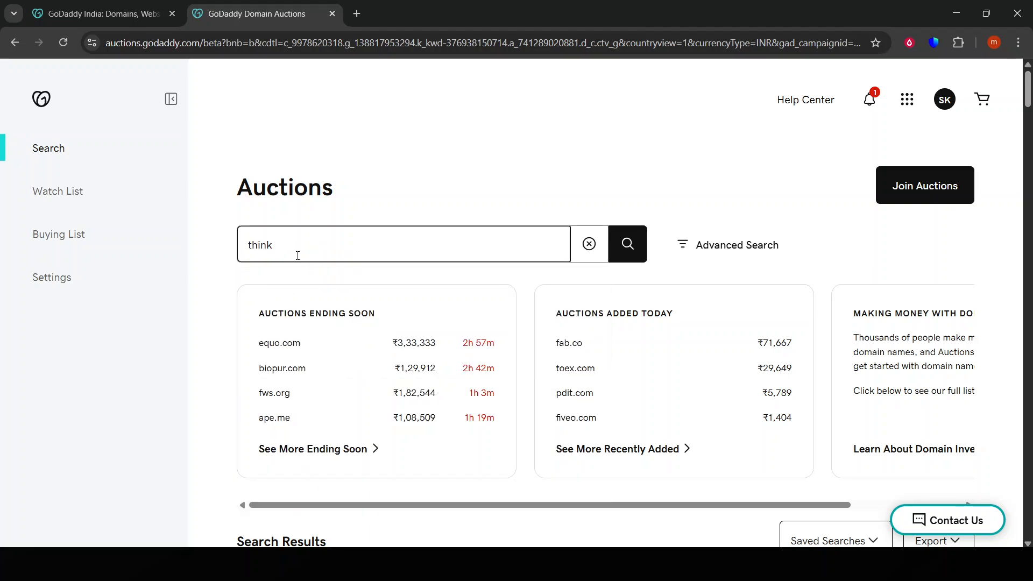
text(2fix)
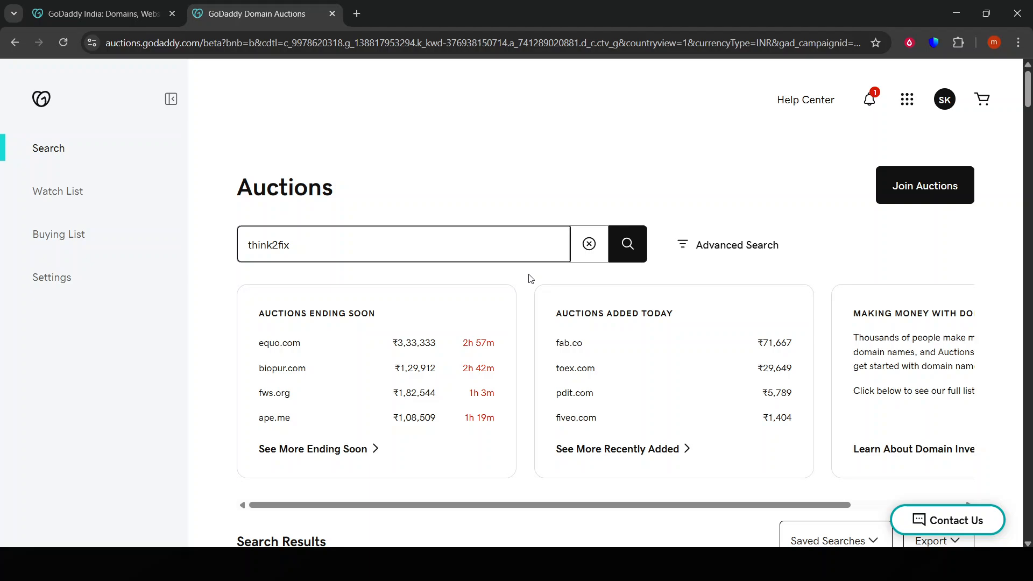
click(627, 244)
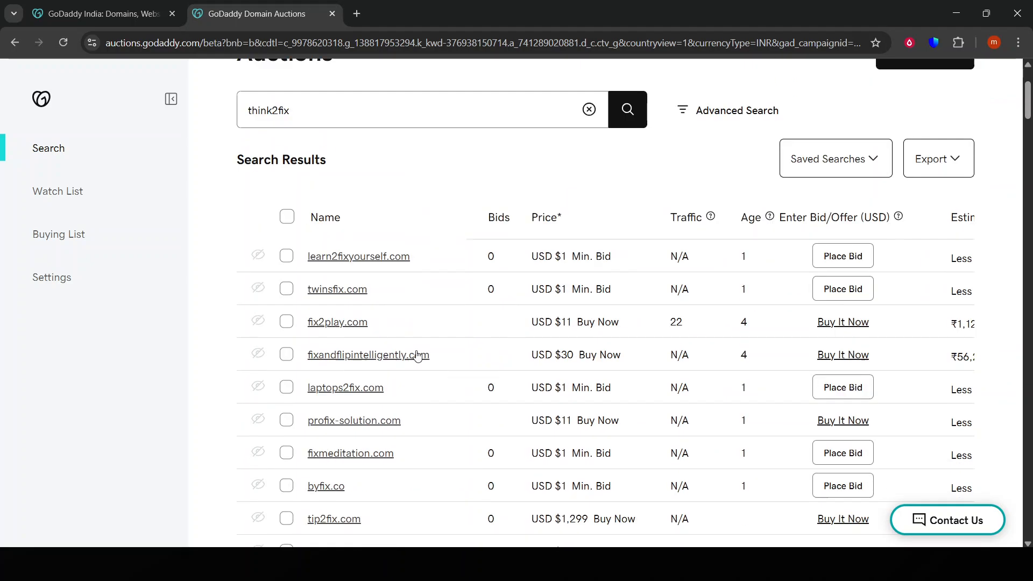
mouse_move(380, 290)
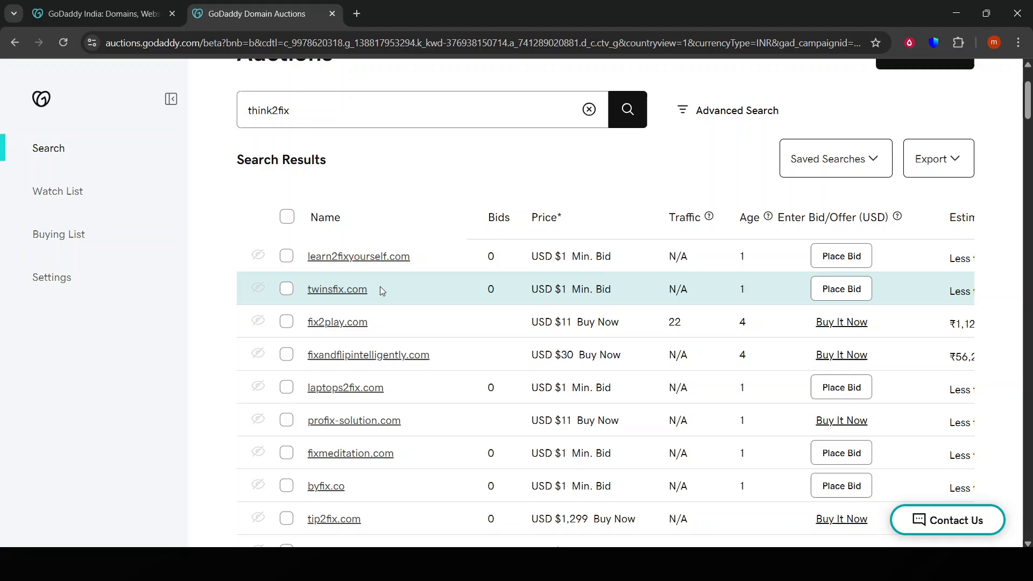
mouse_move(291, 263)
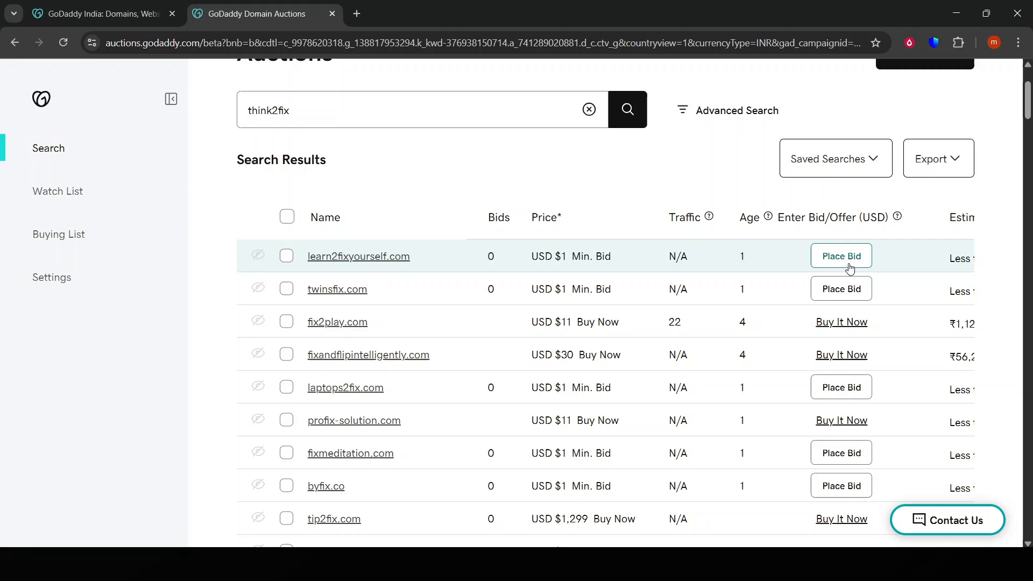
mouse_move(854, 270)
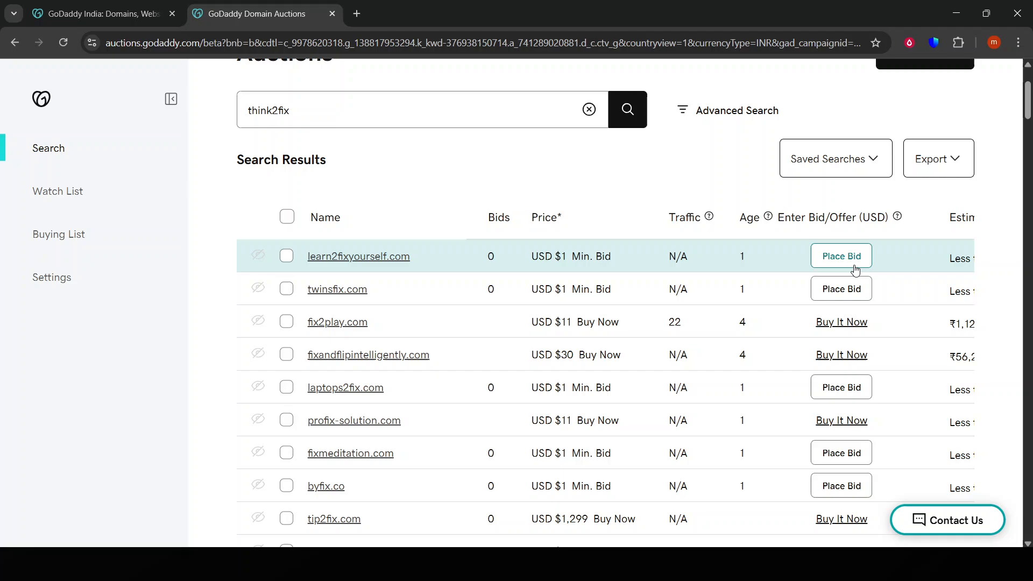
mouse_move(861, 249)
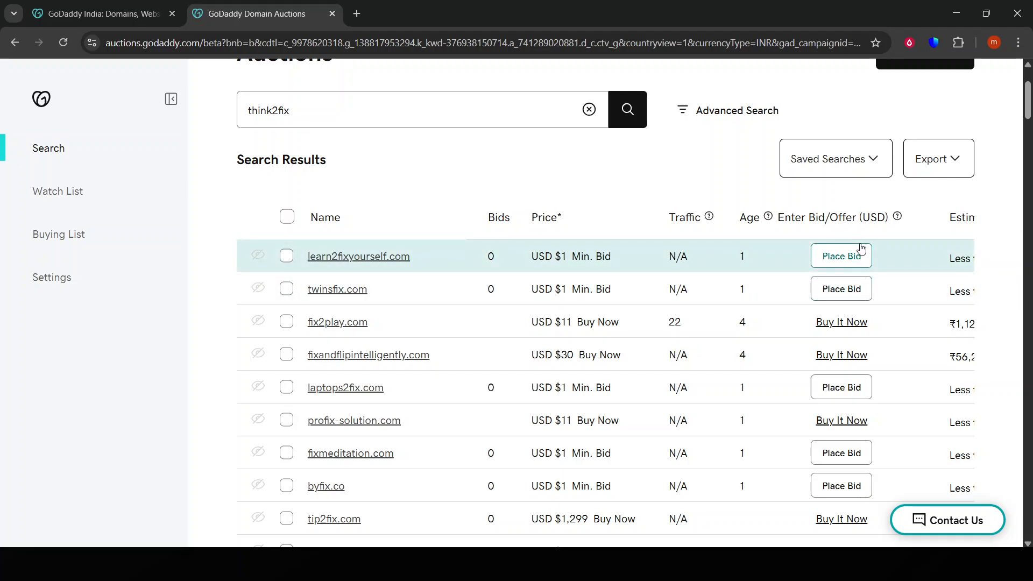
mouse_move(856, 264)
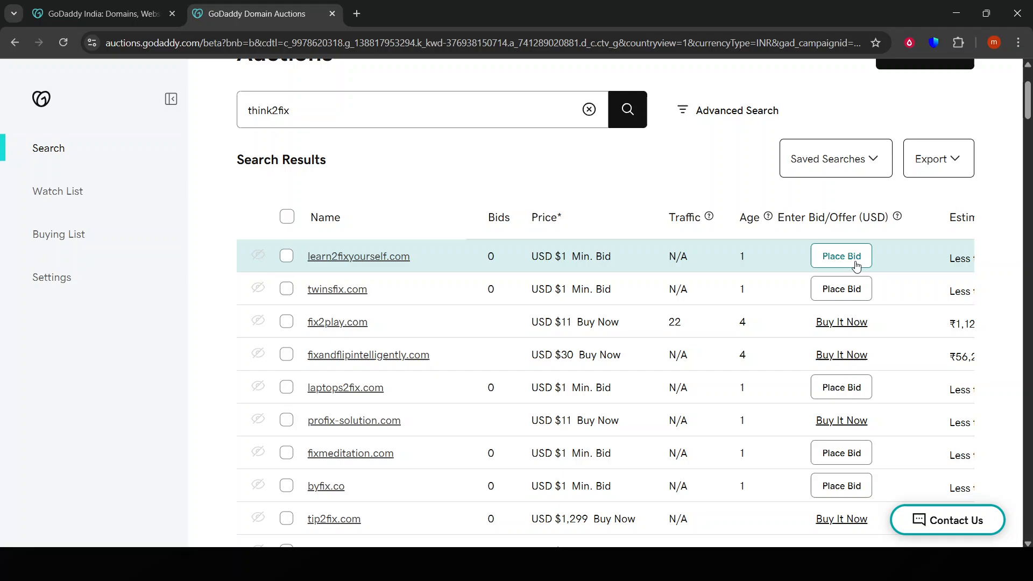
mouse_move(391, 375)
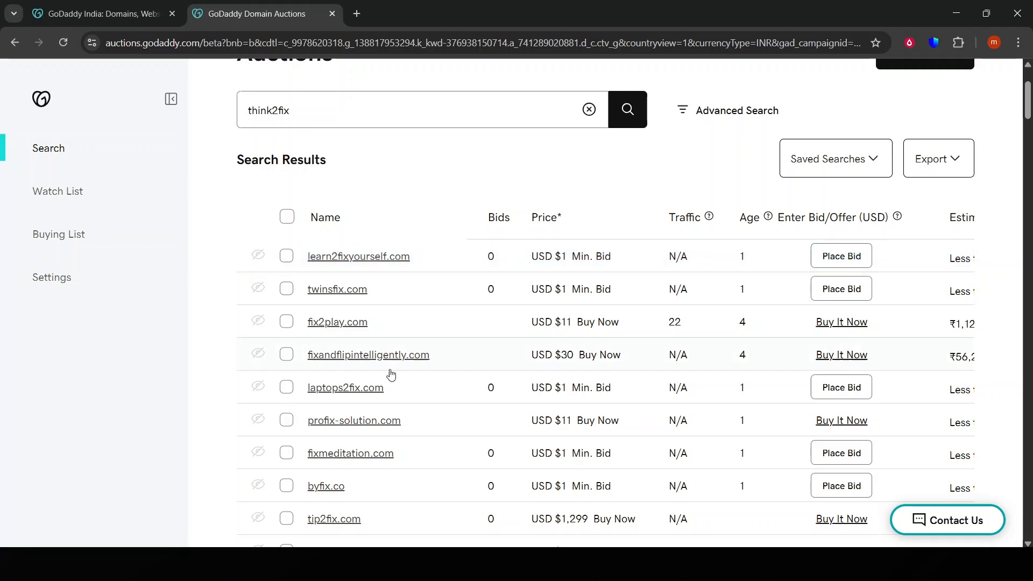
mouse_move(355, 419)
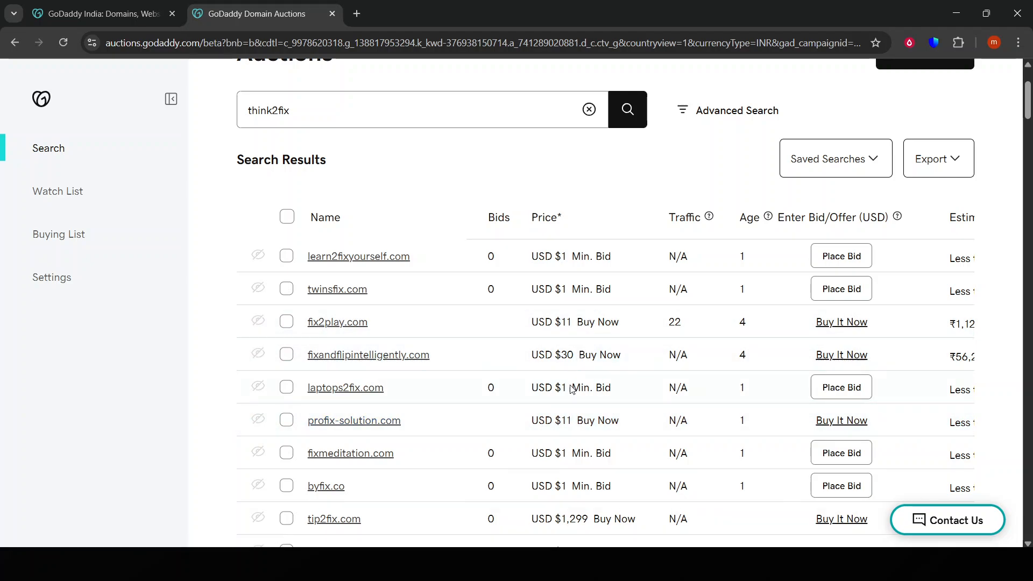
mouse_move(570, 389)
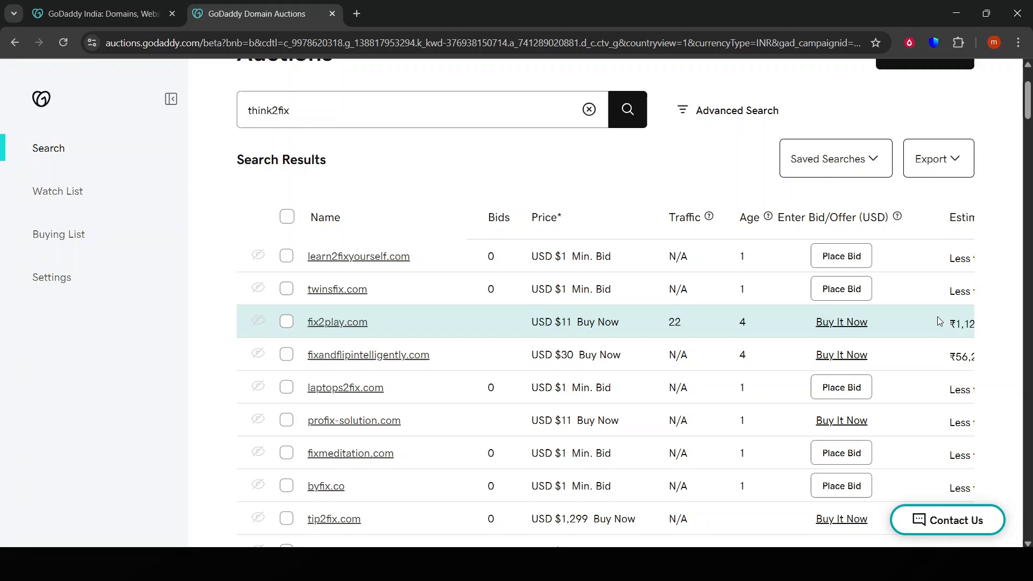
mouse_move(842, 256)
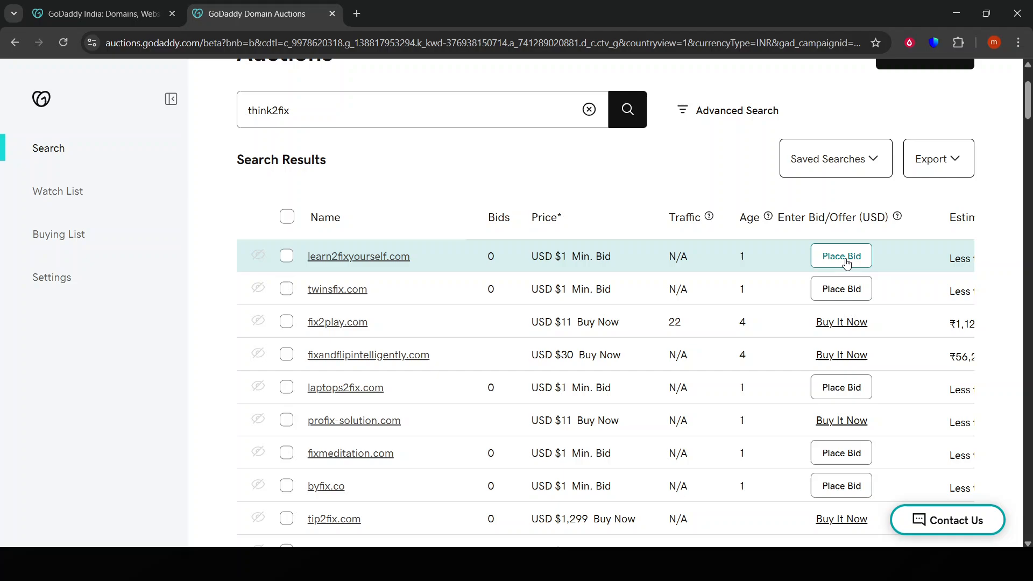
mouse_move(841, 289)
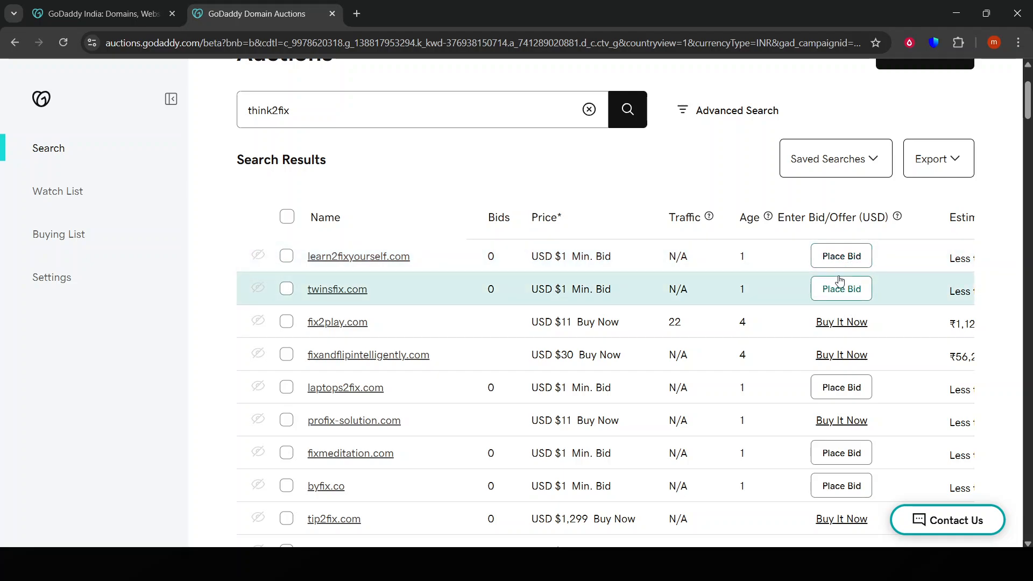
mouse_move(761, 257)
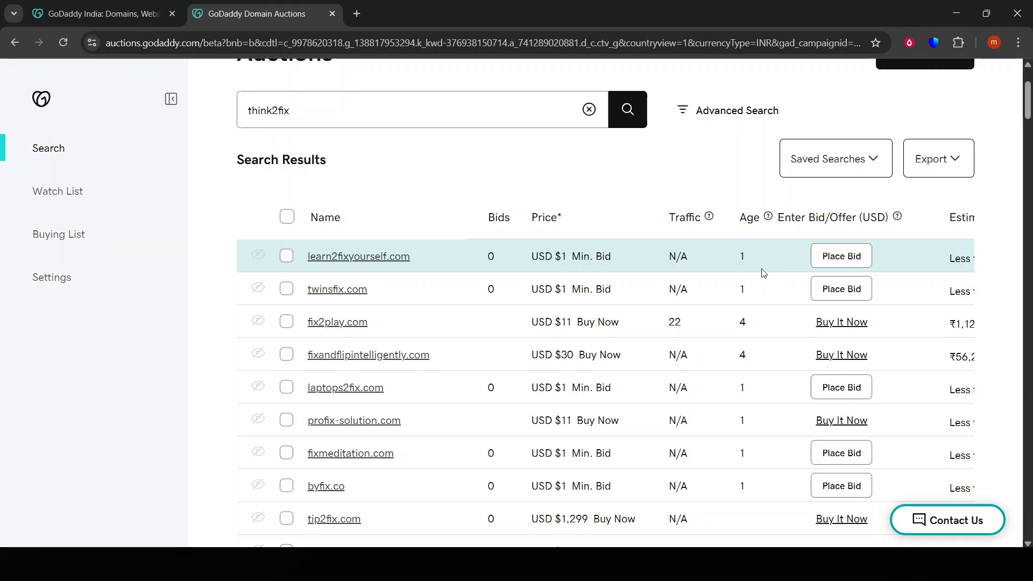
mouse_move(756, 288)
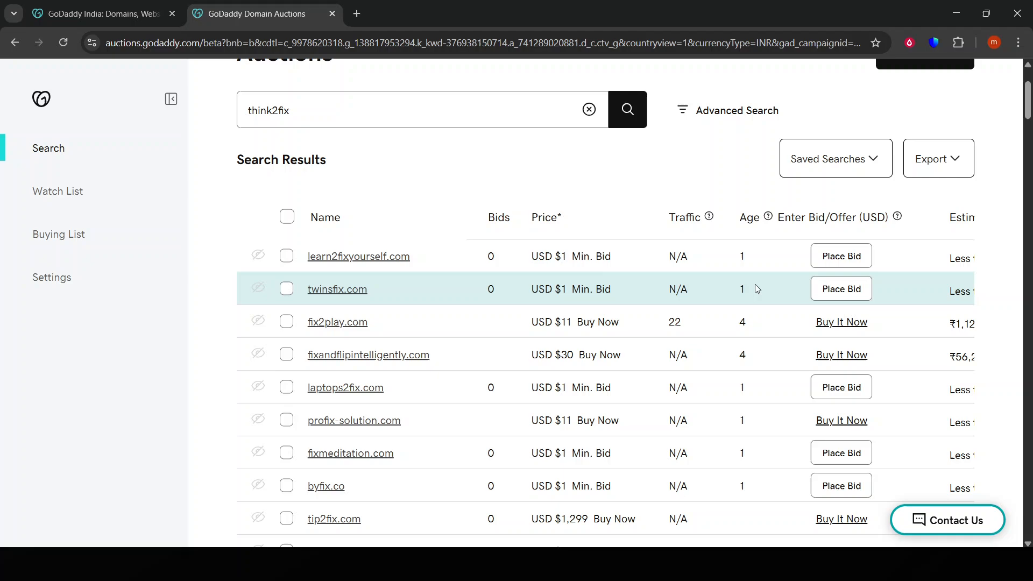
mouse_move(762, 293)
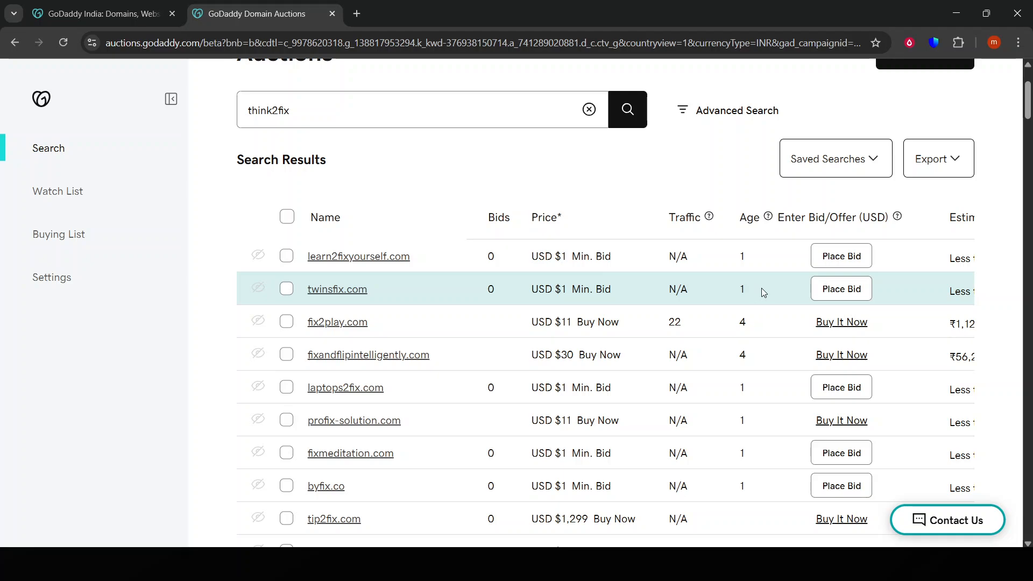
Scroll the think2fix results down to click2fixit.com and pay2fix.com
scroll(down, 3)
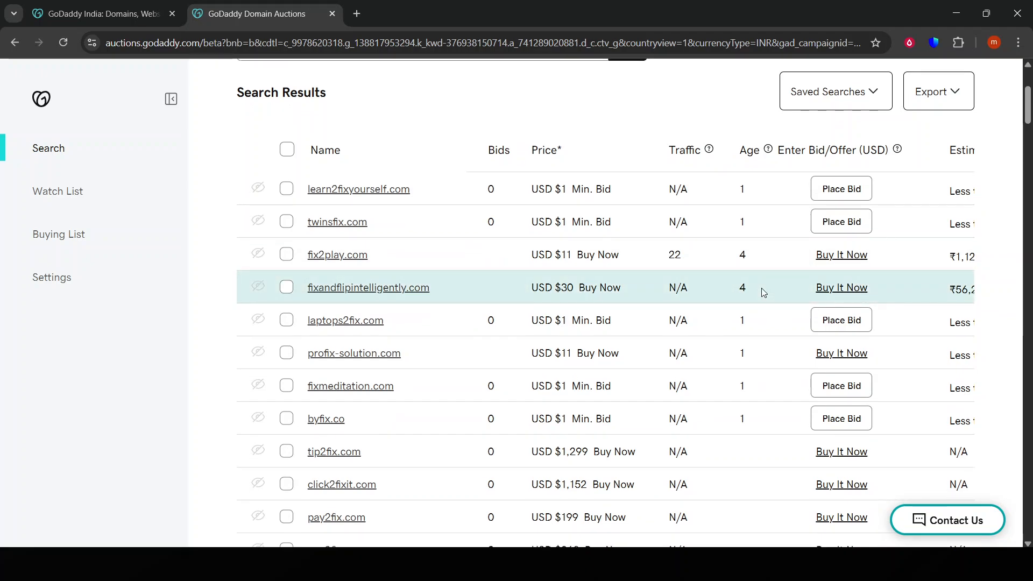
mouse_move(775, 227)
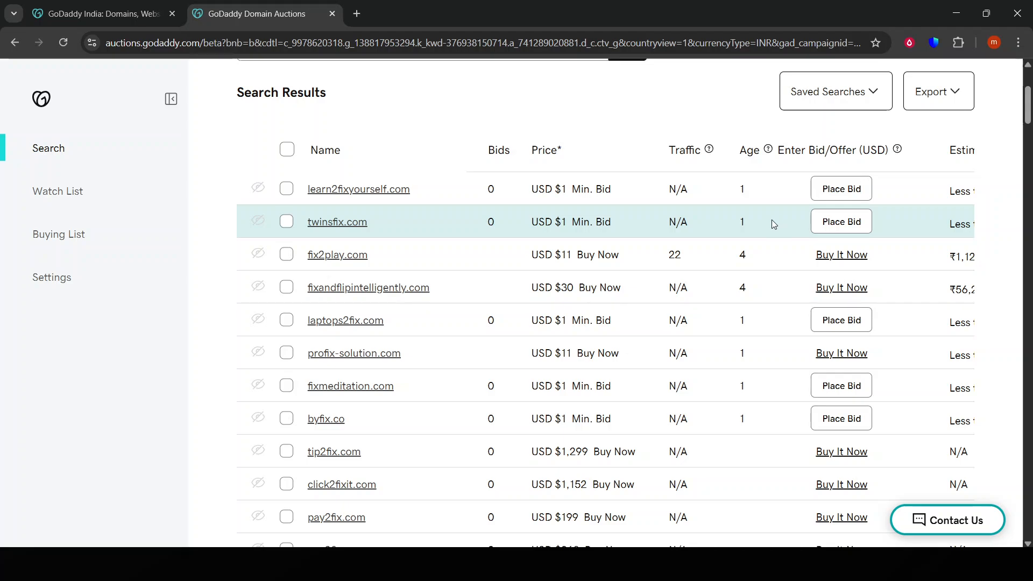
mouse_move(777, 229)
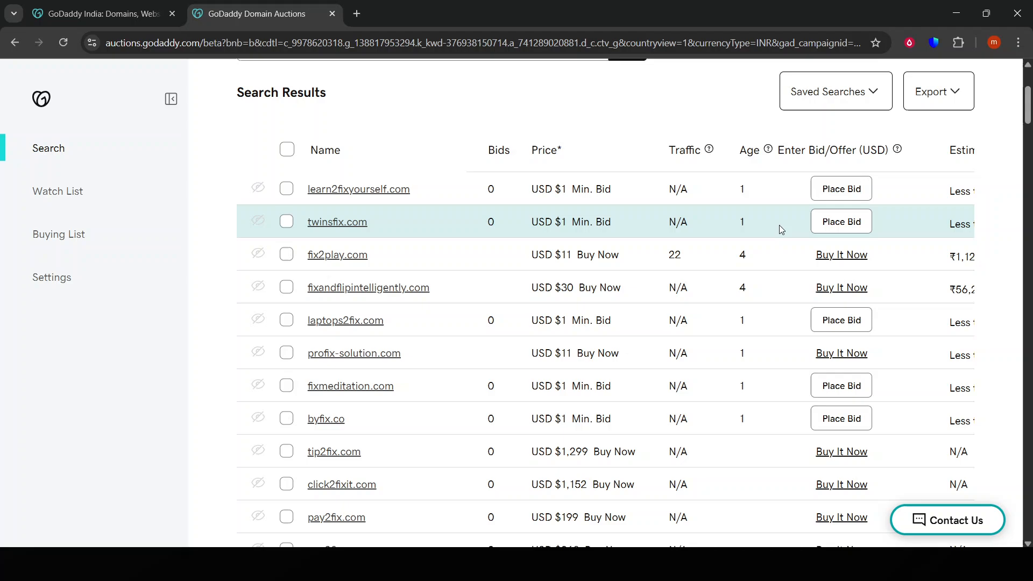
mouse_move(288, 199)
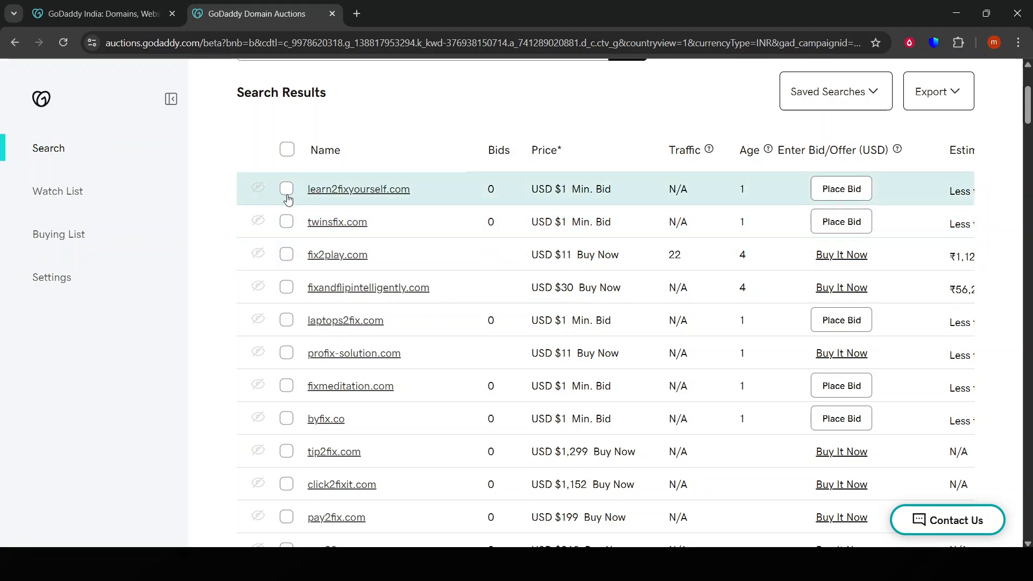
mouse_move(287, 260)
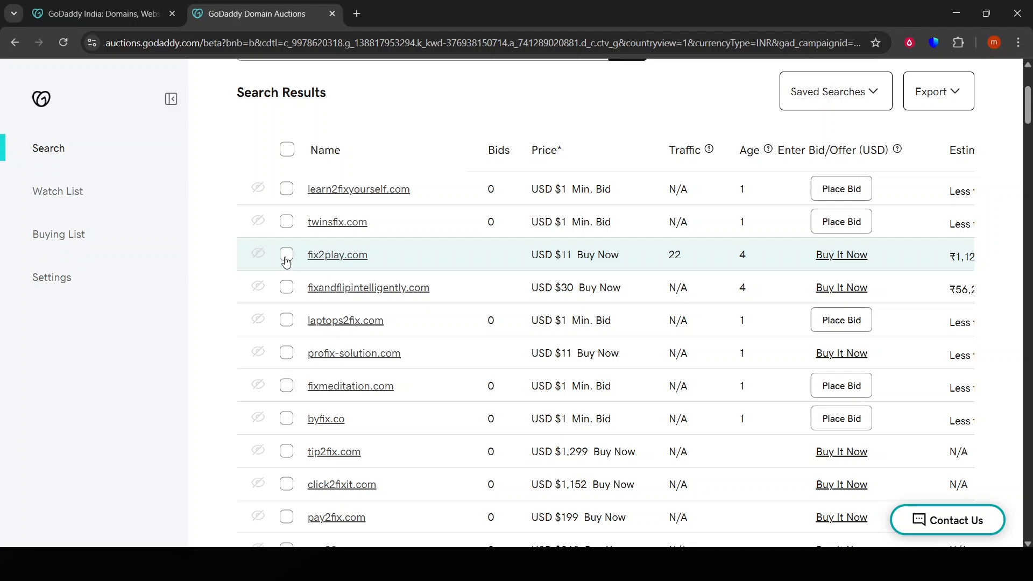
mouse_move(453, 233)
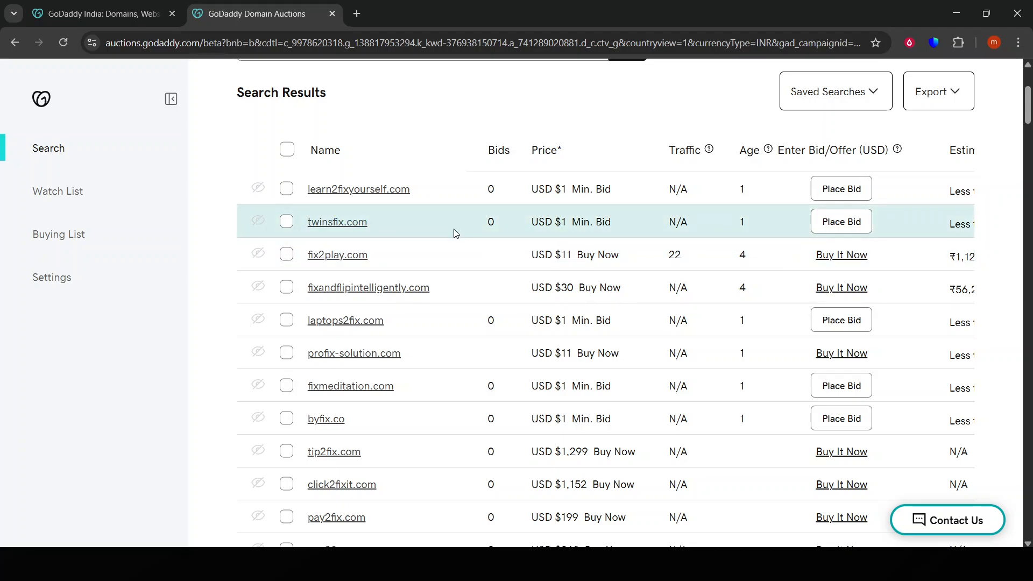